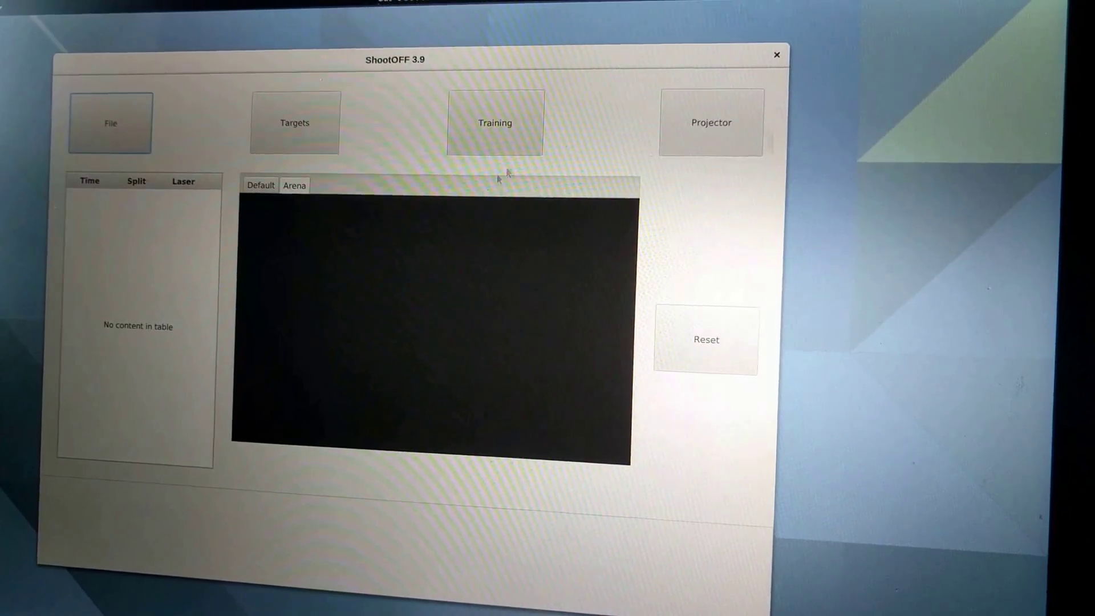
Show the arena background gallery with Hickok45 Summer, Indoor Range and Outdoor Range choices
click(495, 122)
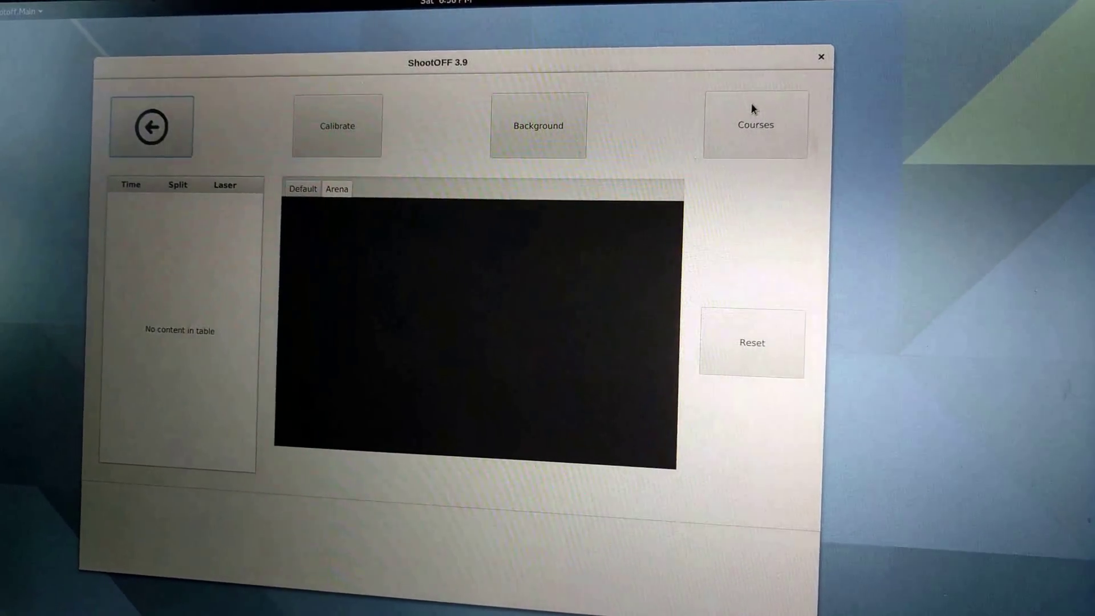
click(538, 125)
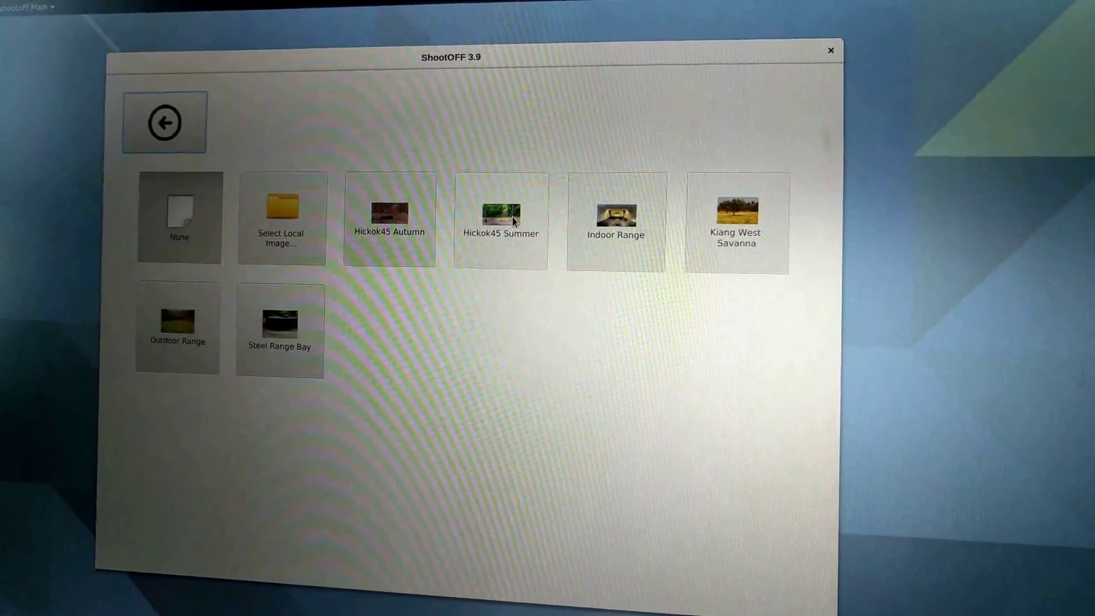
Apply the Hickok45 Summer forest background and reveal the Add/Create/Edit Target options
click(502, 217)
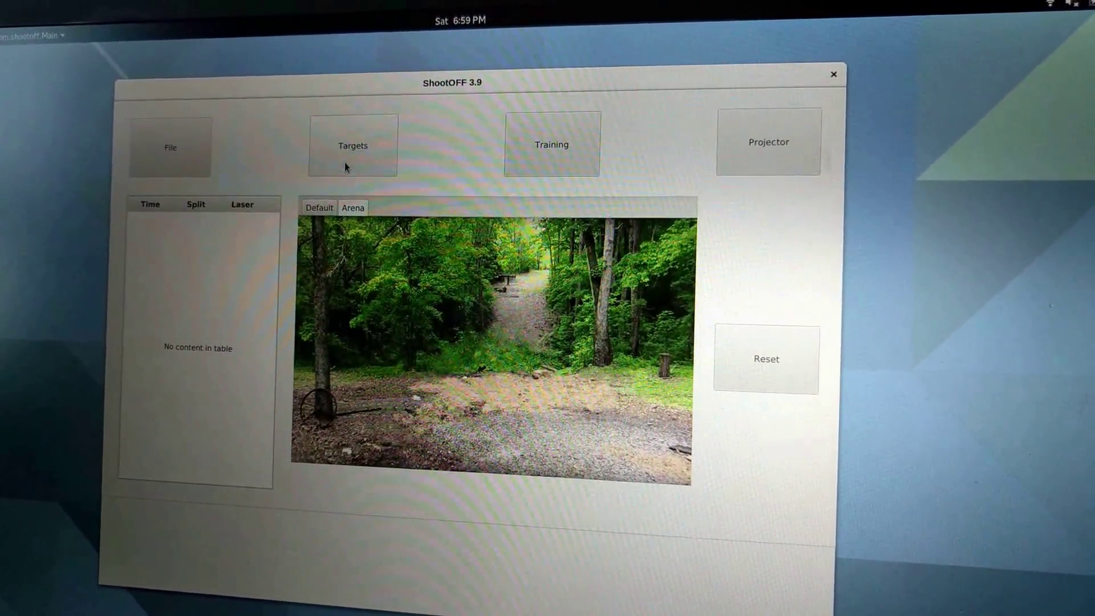
click(352, 144)
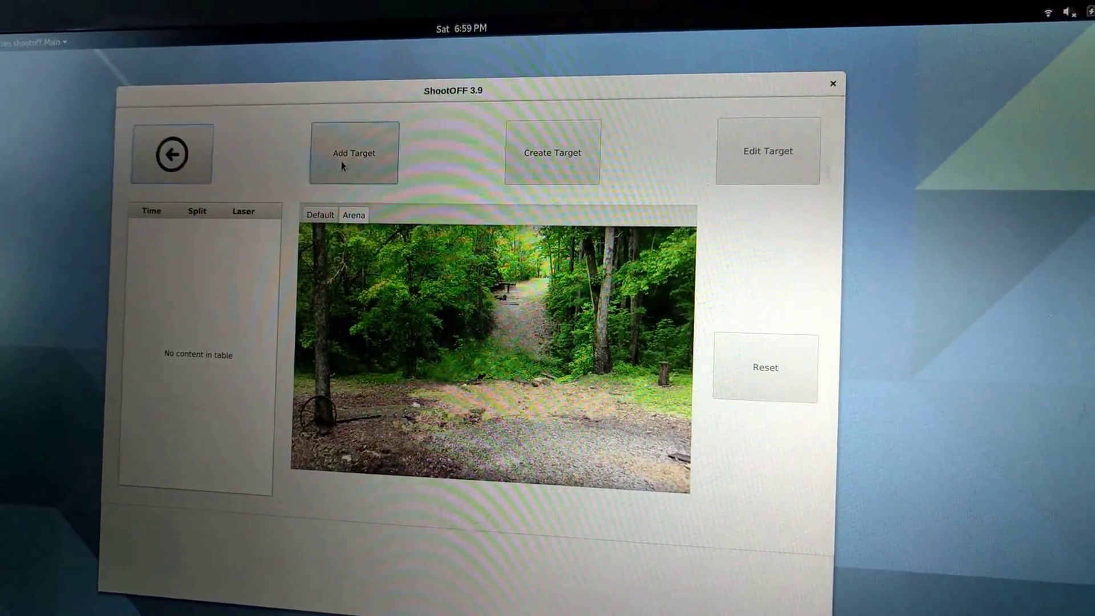